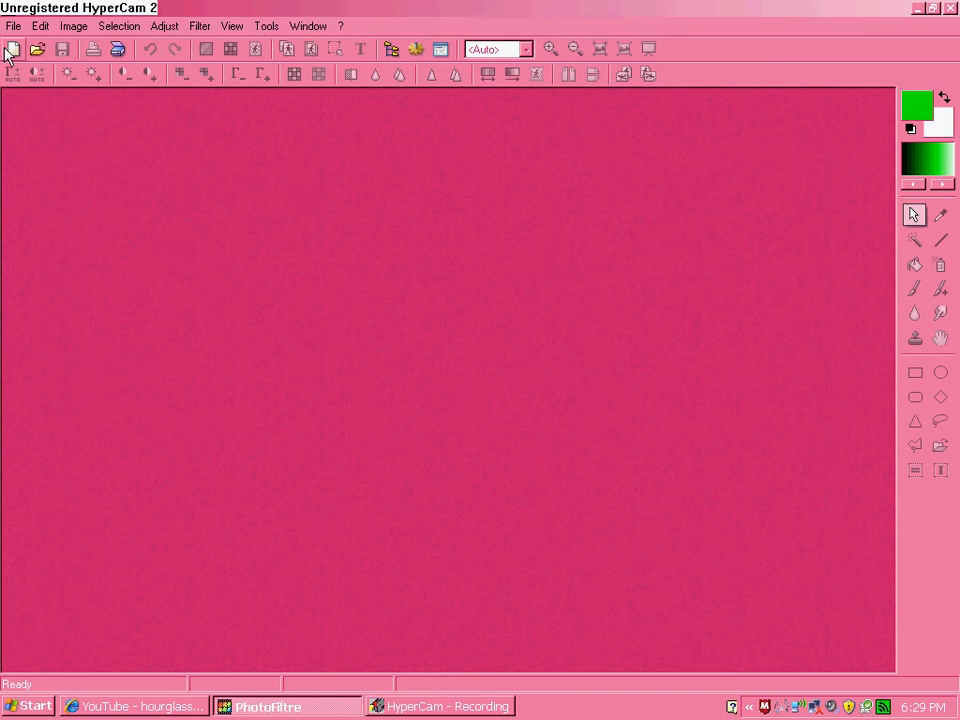
Create a new blank white 800x600 image
left_click(13, 48)
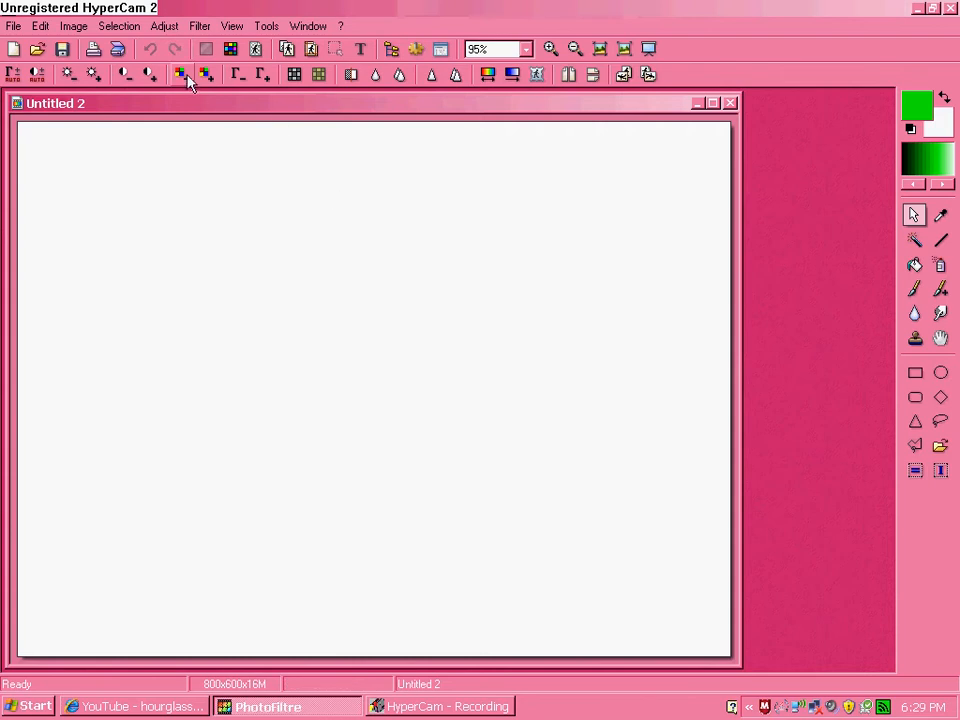
left_click(180, 74)
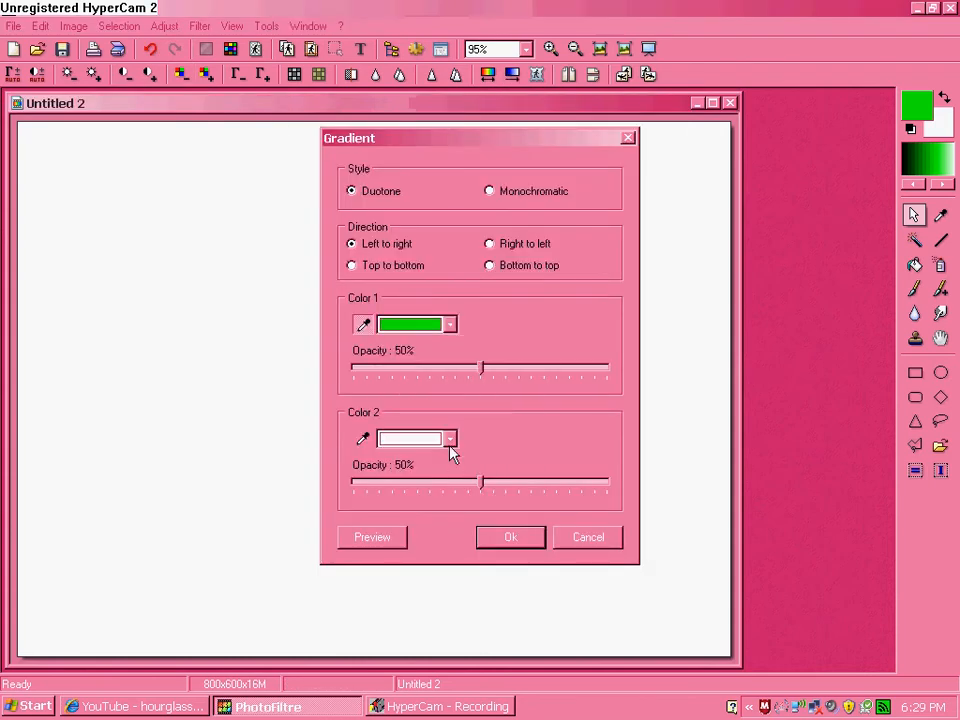
left_click(447, 438)
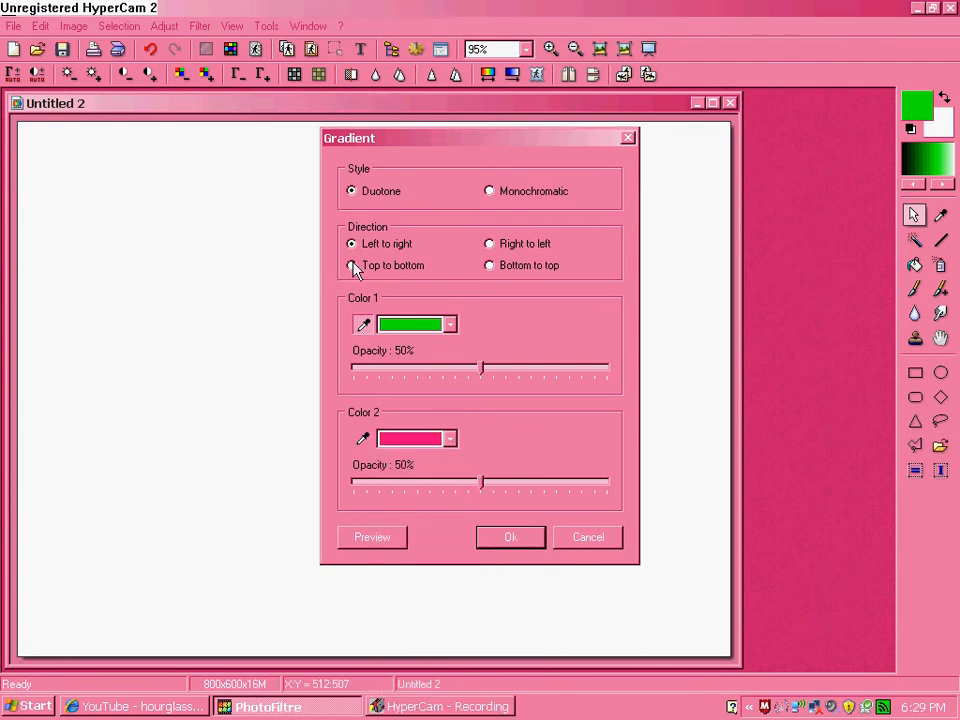
mouse_move(388, 230)
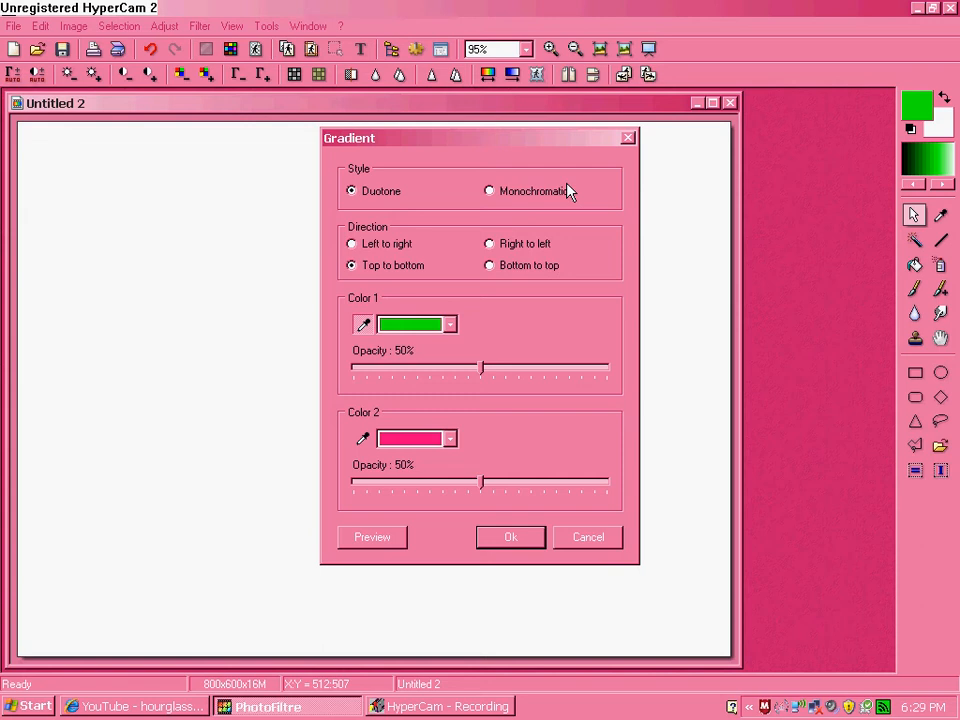
left_click(510, 537)
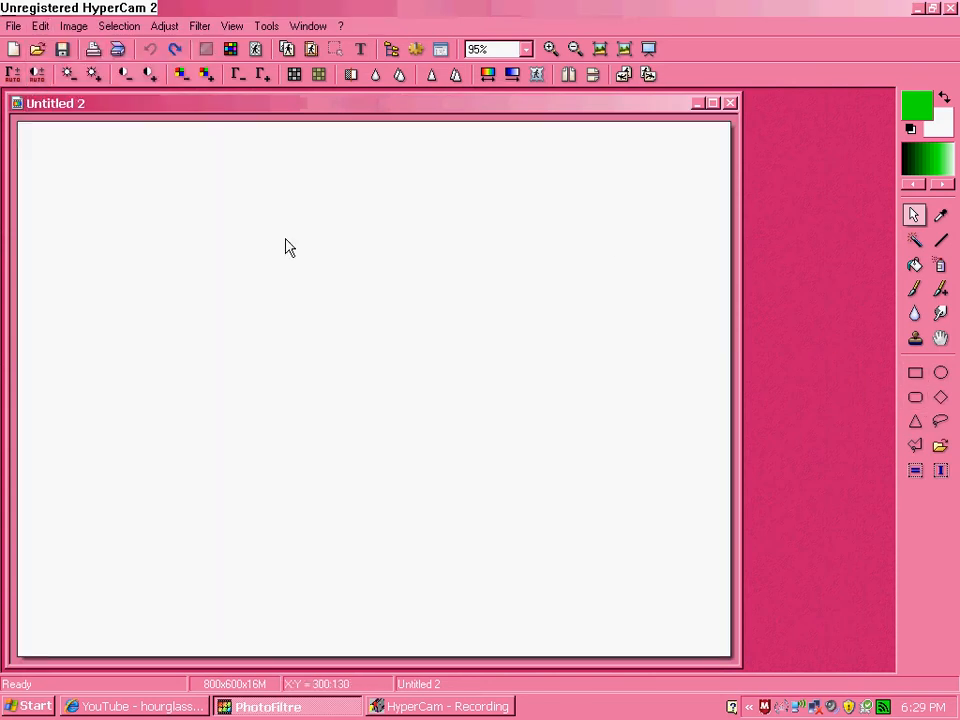
Select the top half and apply a vertical green-to-pink gradient to it
left_click_drag(18, 120, 416, 349)
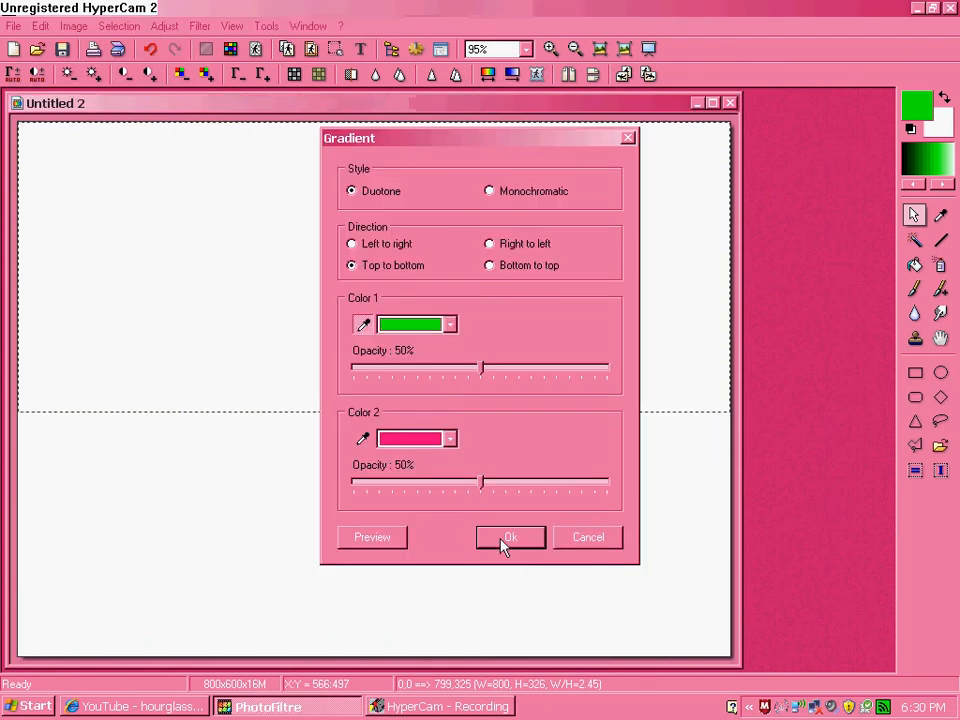
left_click(510, 537)
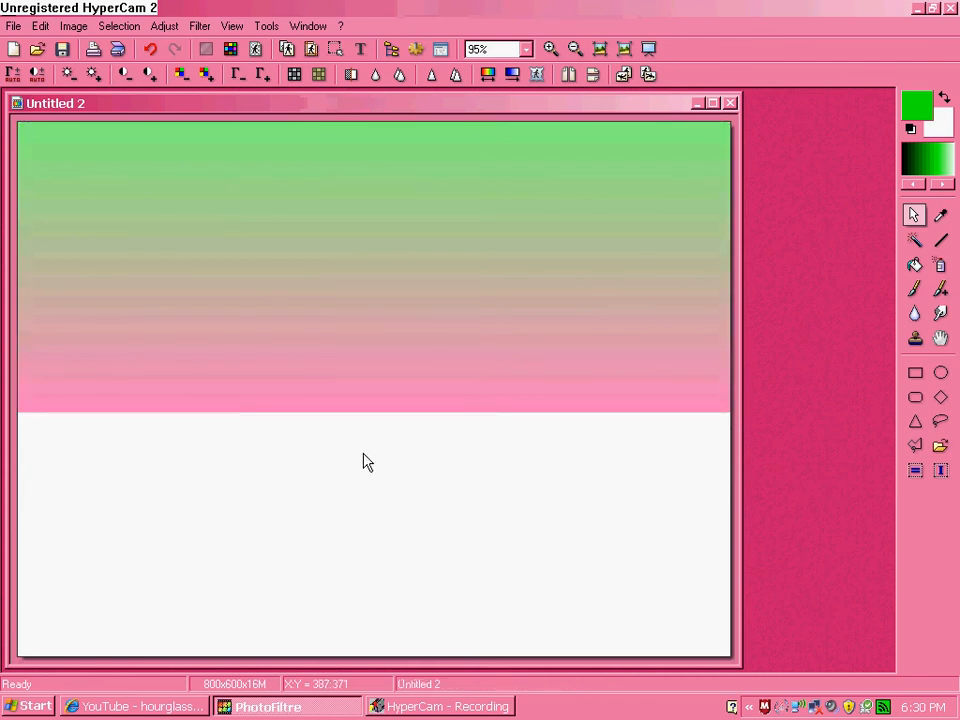
mouse_move(5, 443)
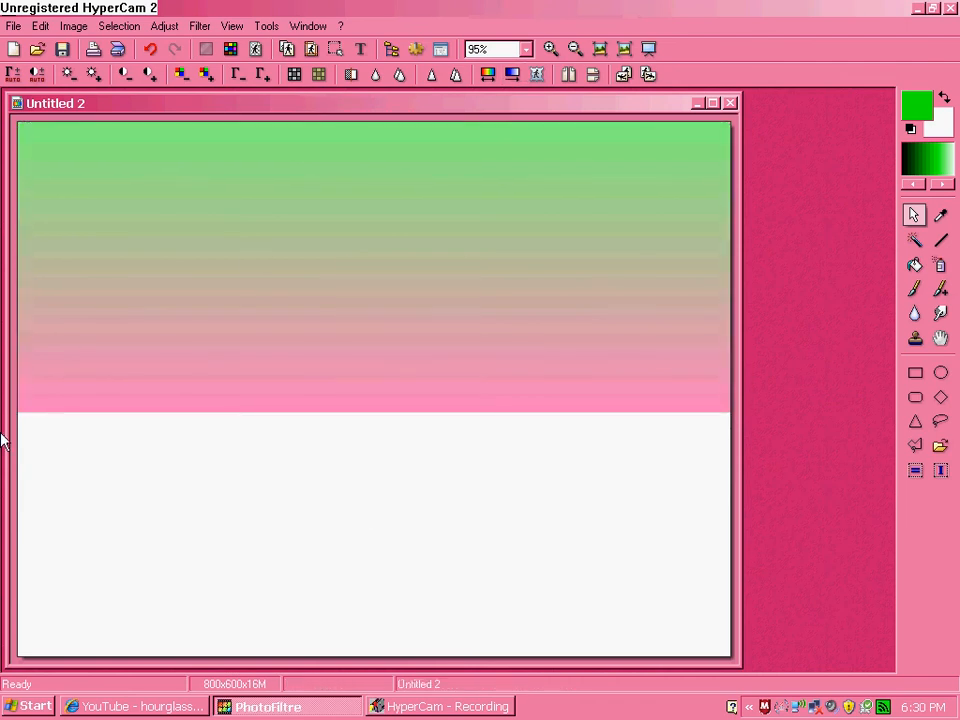
Select the bottom half and fill it with a bottom-to-top gradient, yellow as Color 1
left_click_drag(18, 415, 690, 658)
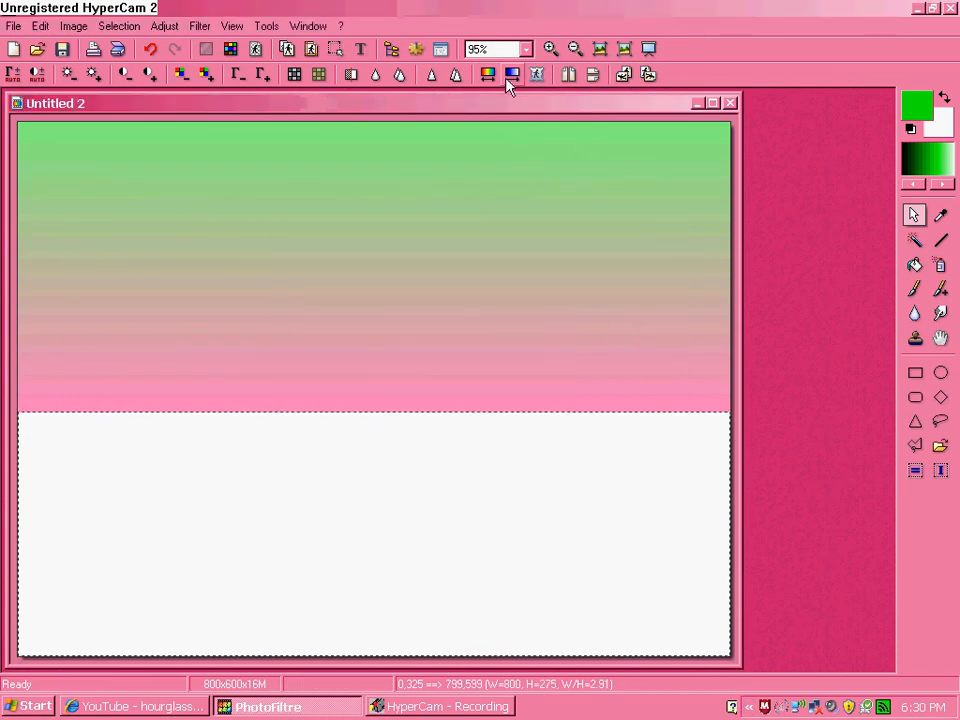
left_click(511, 74)
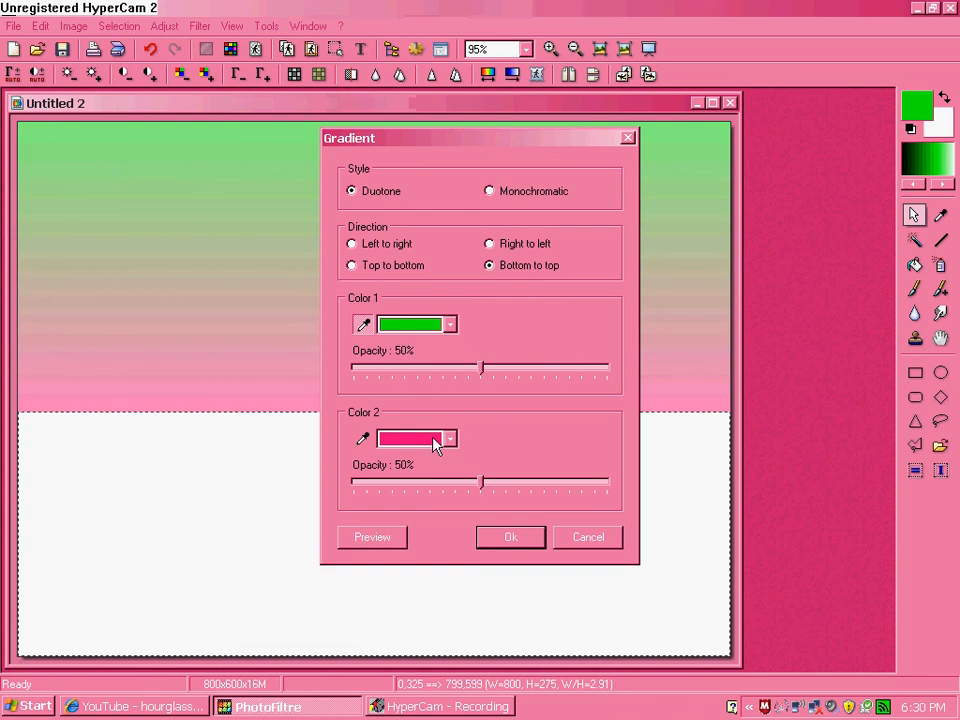
left_click(447, 324)
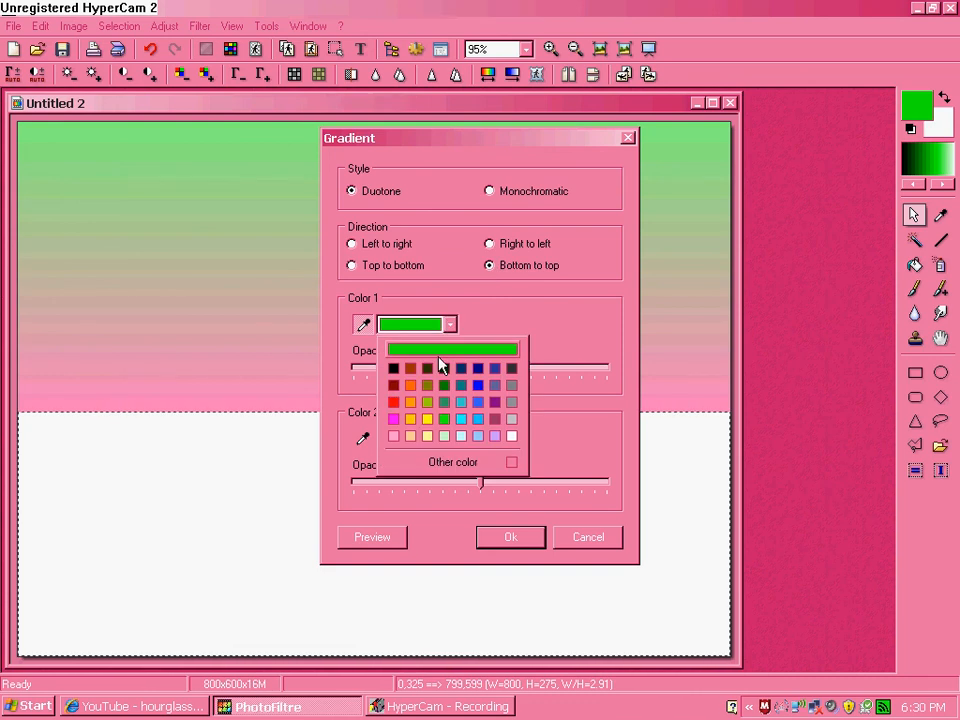
mouse_move(425, 442)
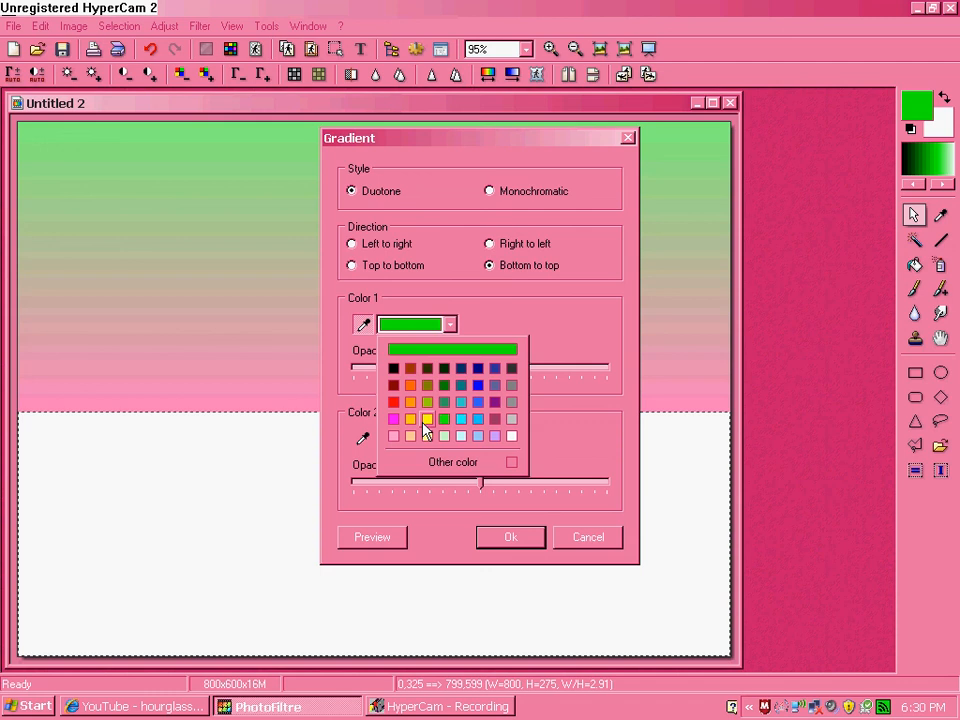
left_click(510, 537)
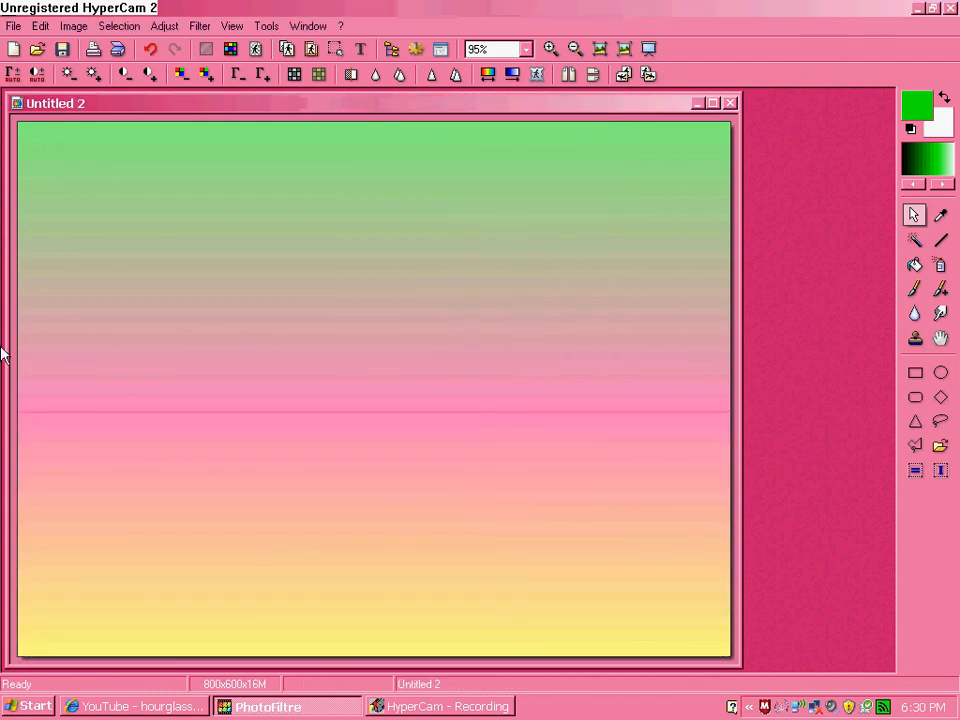
mouse_move(714, 432)
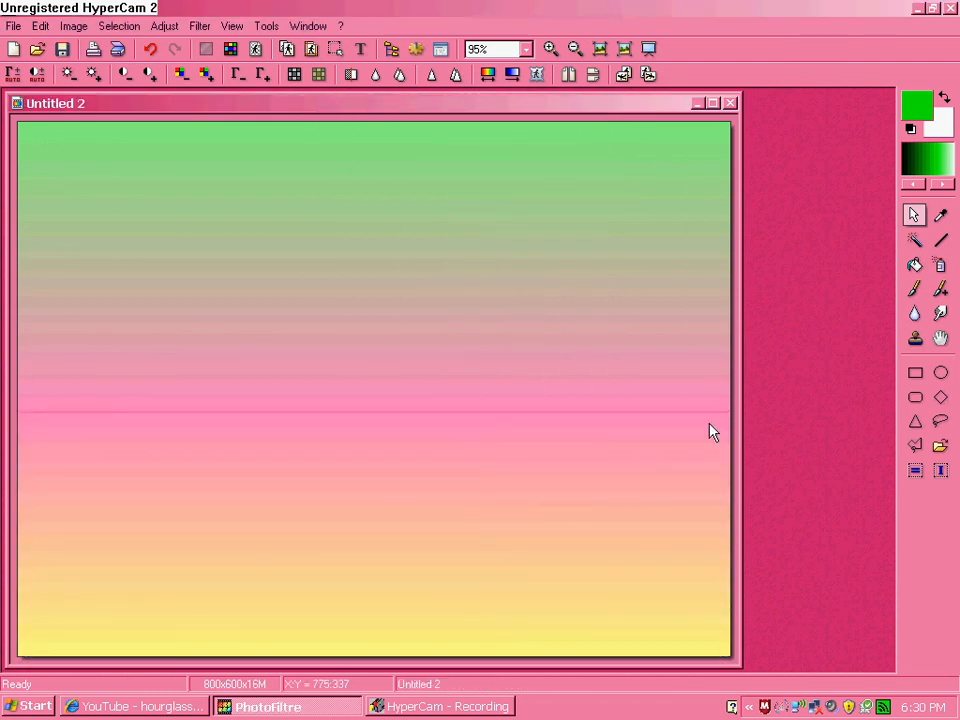
mouse_move(8, 407)
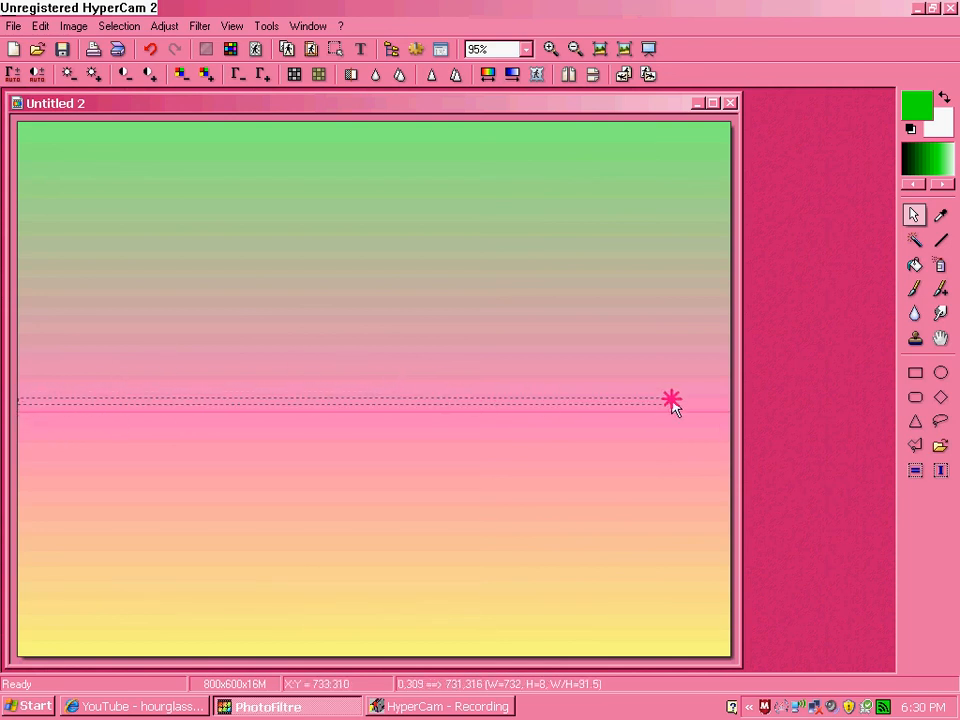
left_click_drag(670, 400, 735, 425)
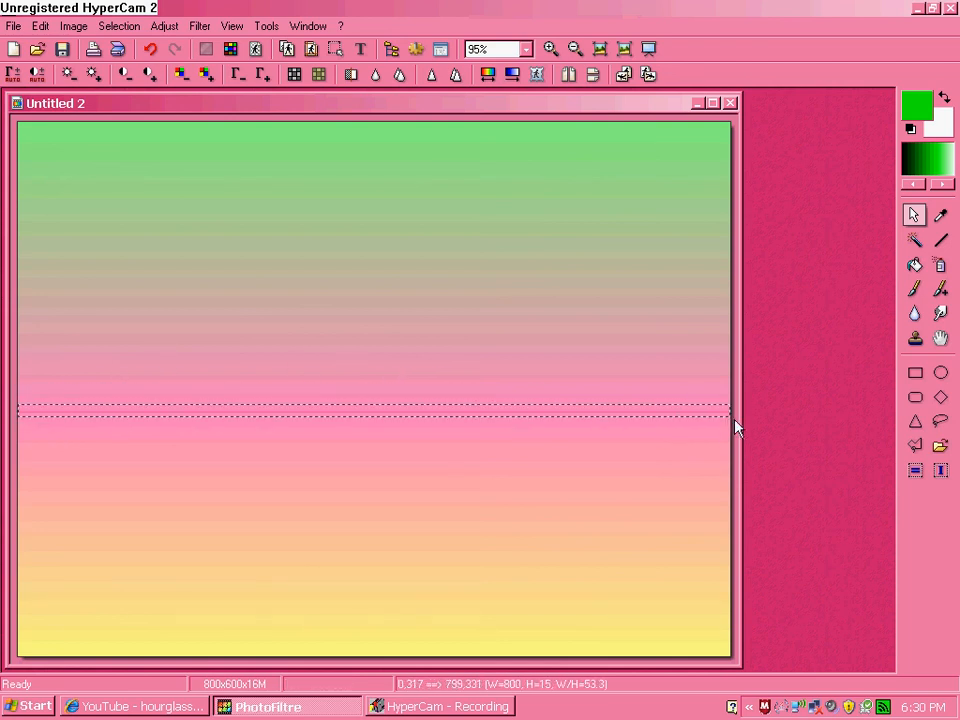
mouse_move(352, 427)
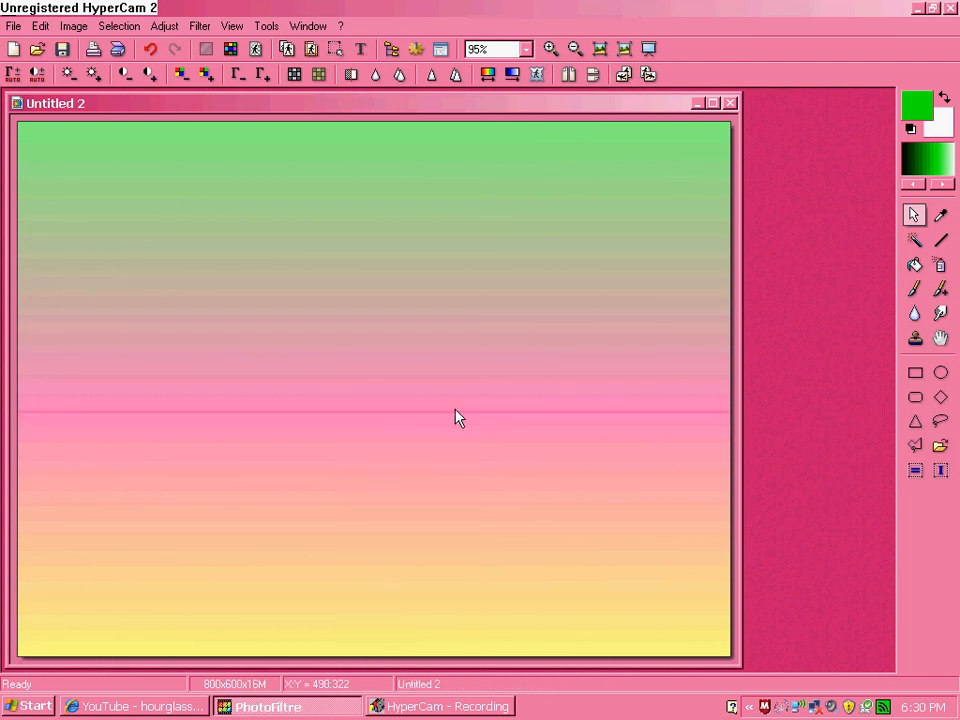
mouse_move(22, 127)
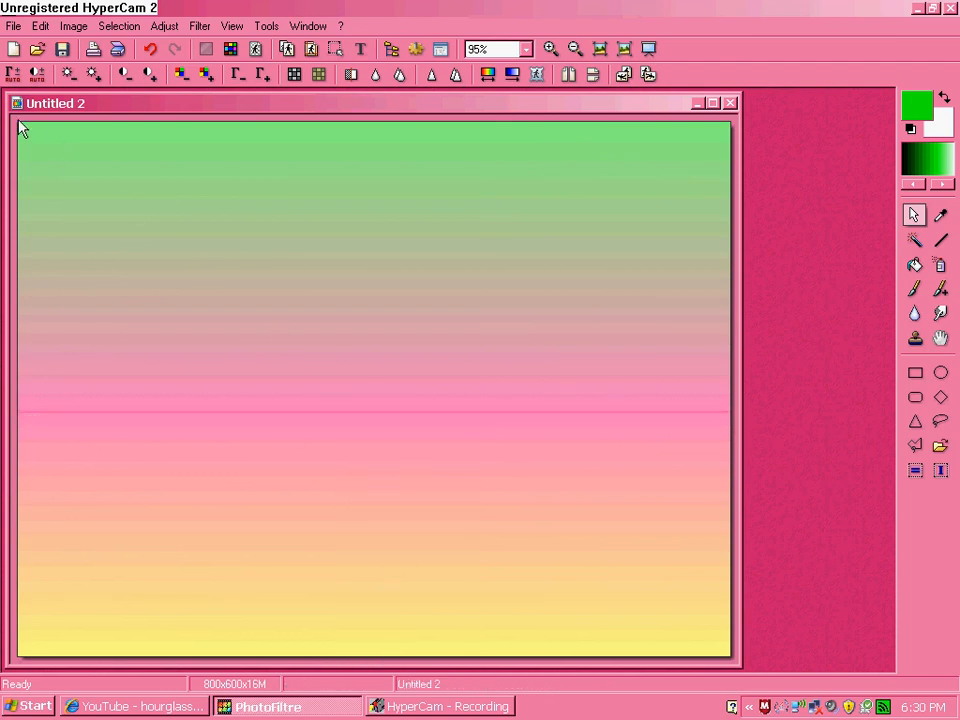